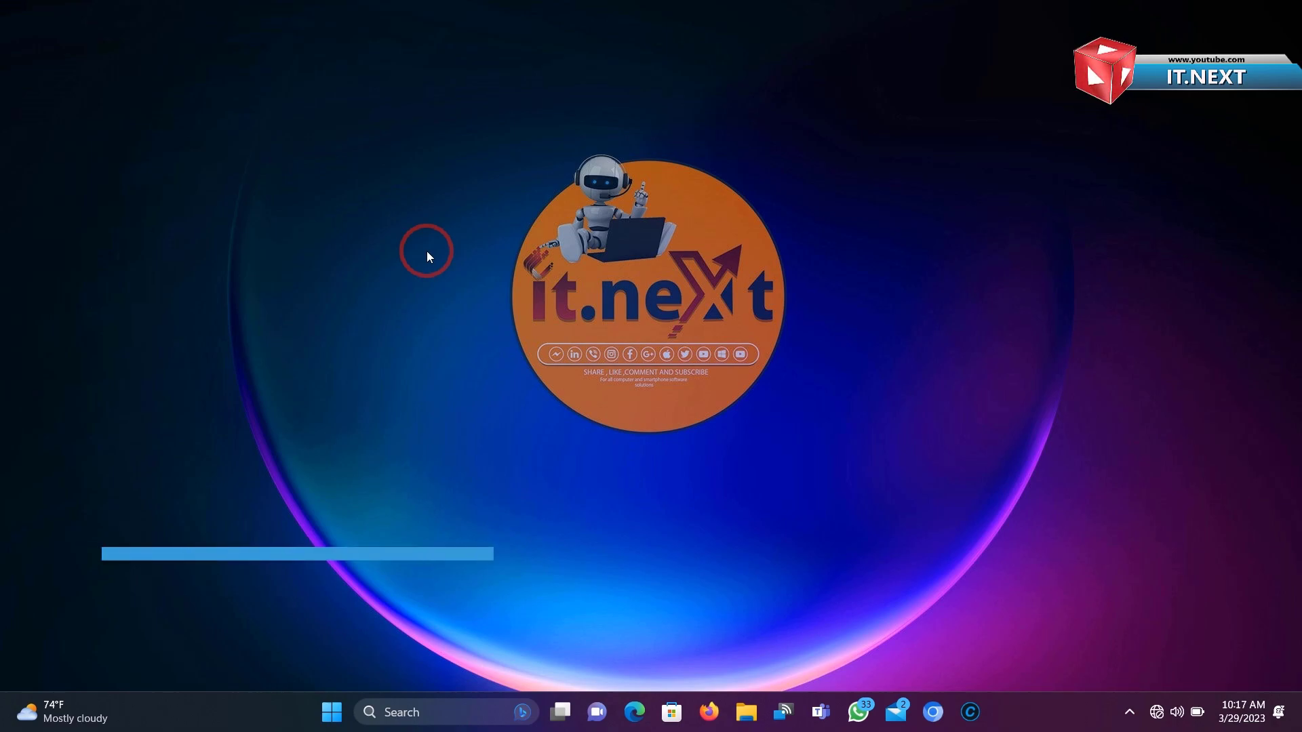
- Refresh the desktop, then launch Snipping Tool from Start search by typing 'snipping Tool'
right_click(427, 251)
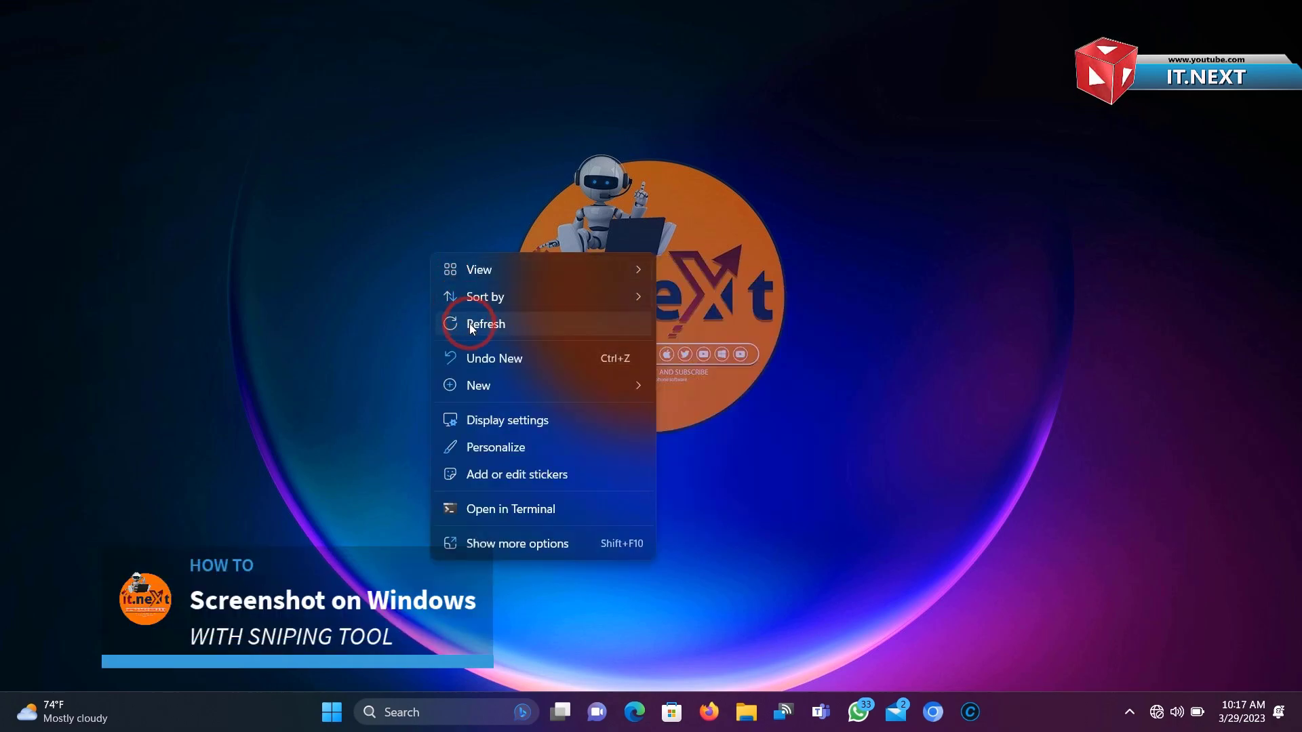
left_click(485, 325)
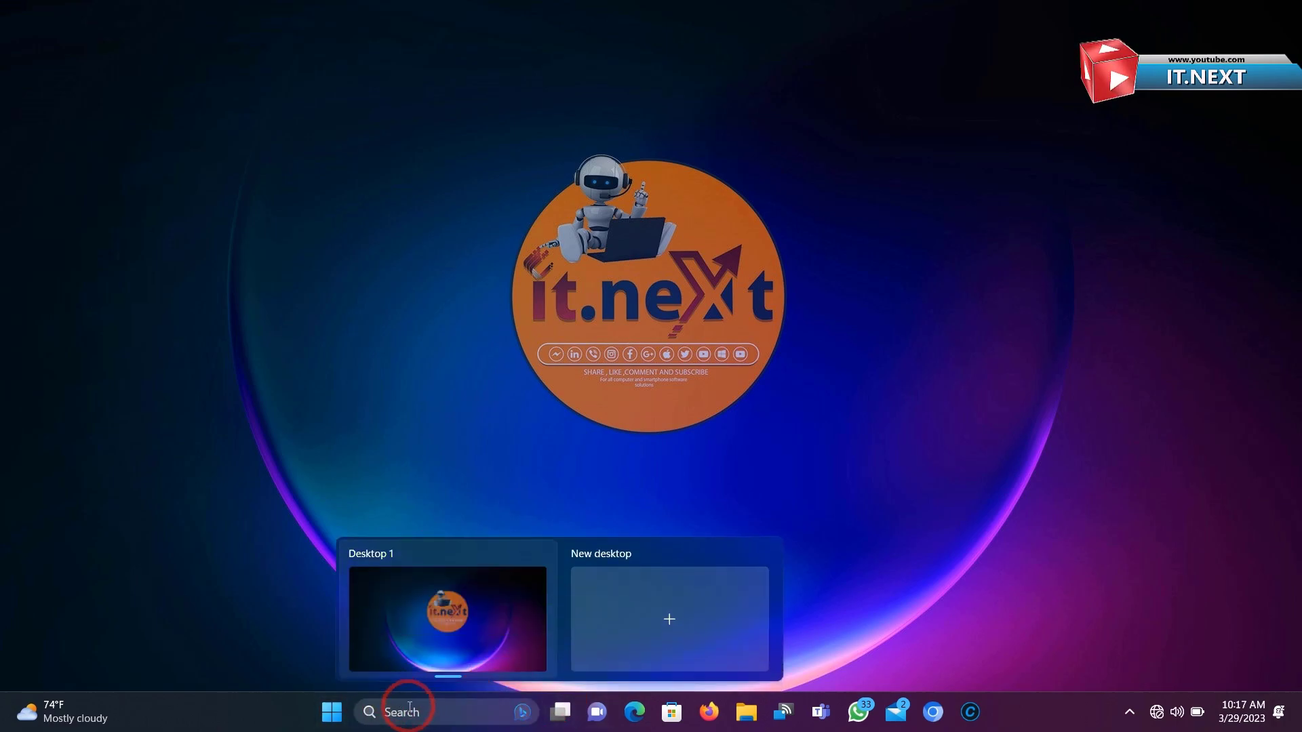
left_click(330, 712)
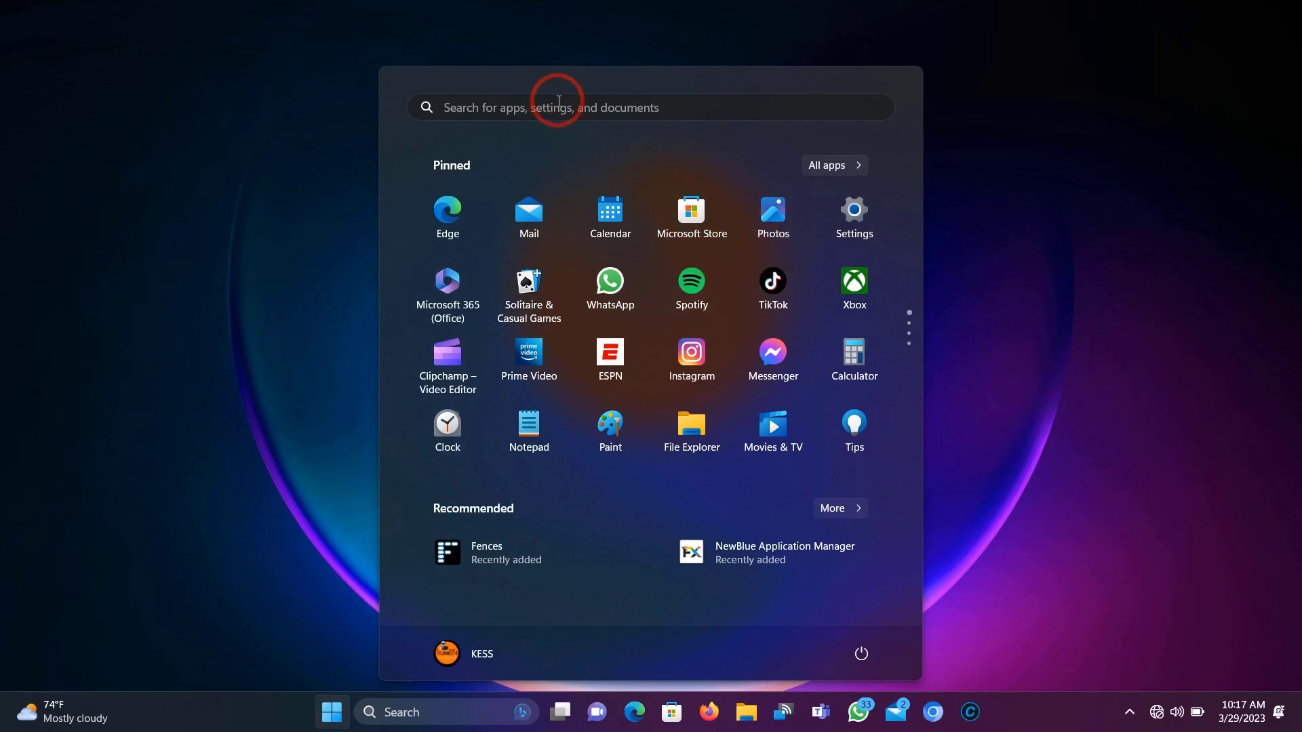
type("snipping Tool")
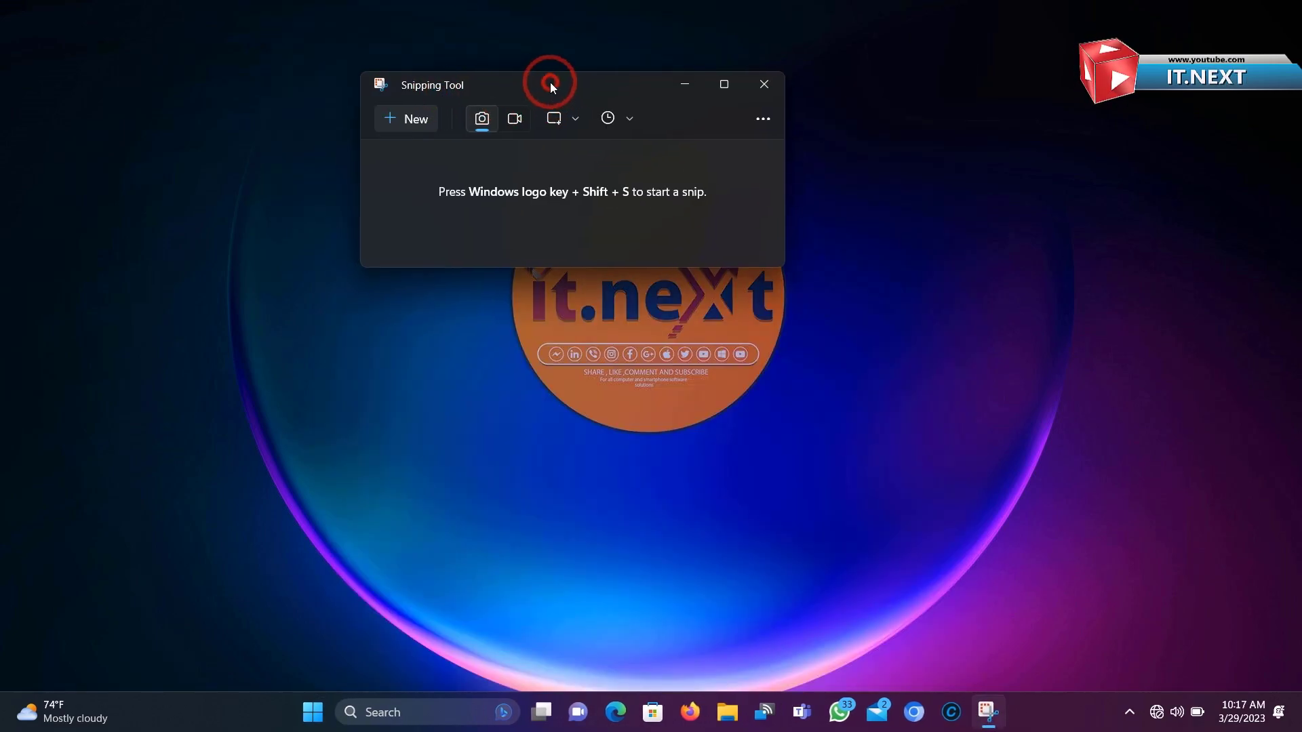
- Centre the Snipping Tool window and switch it to video recording mode
left_click_drag(548, 84, 640, 119)
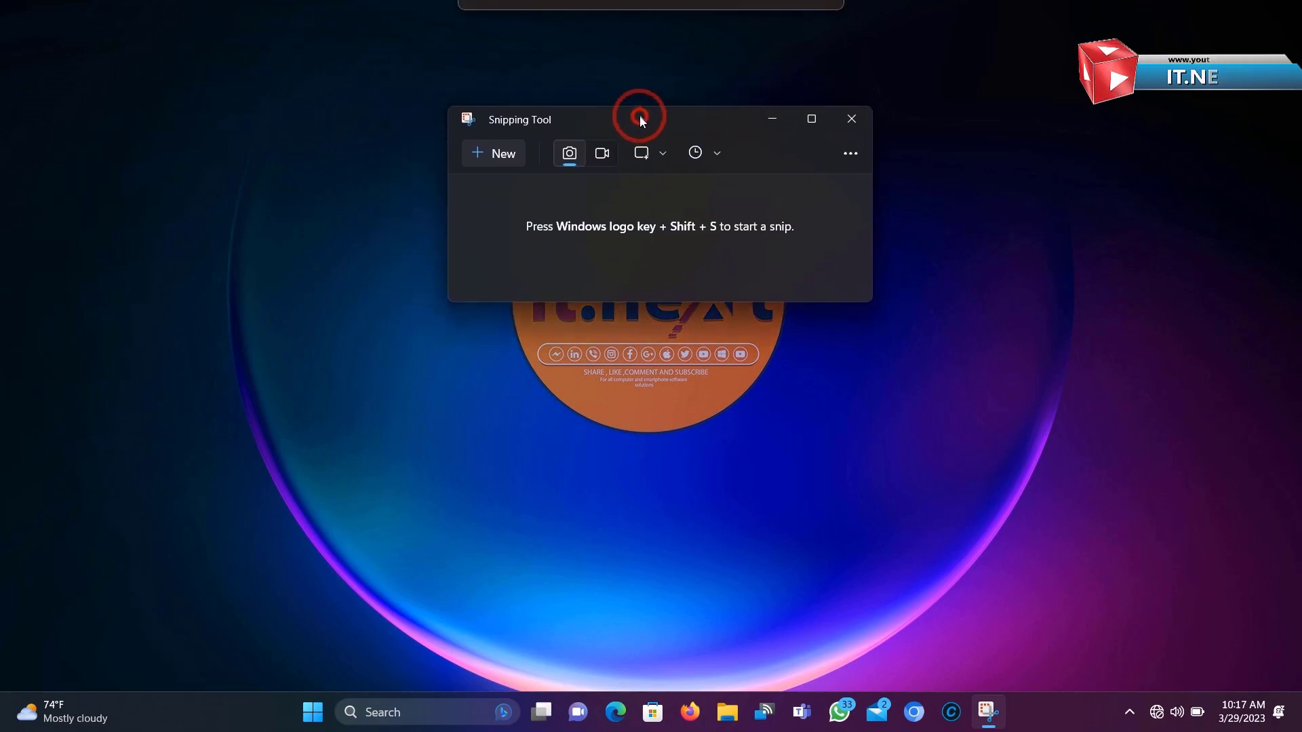
left_click_drag(640, 120, 629, 75)
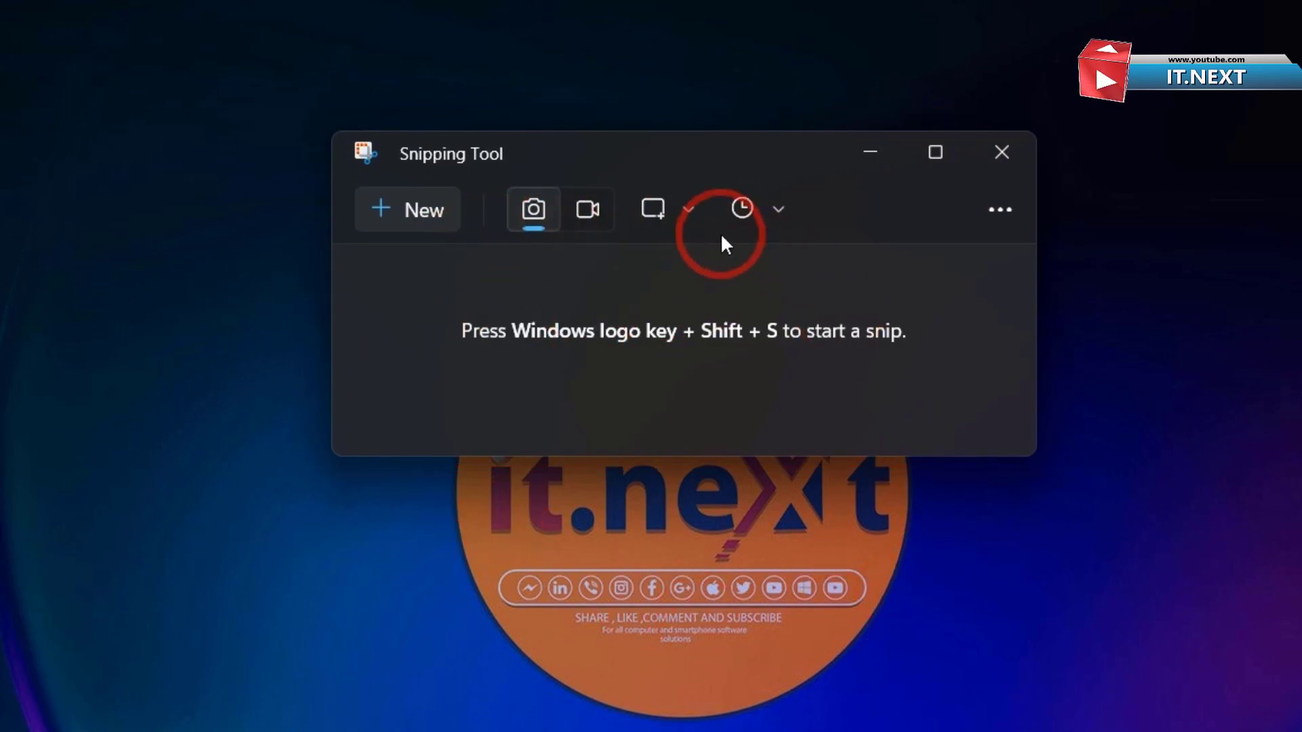
mouse_move(533, 208)
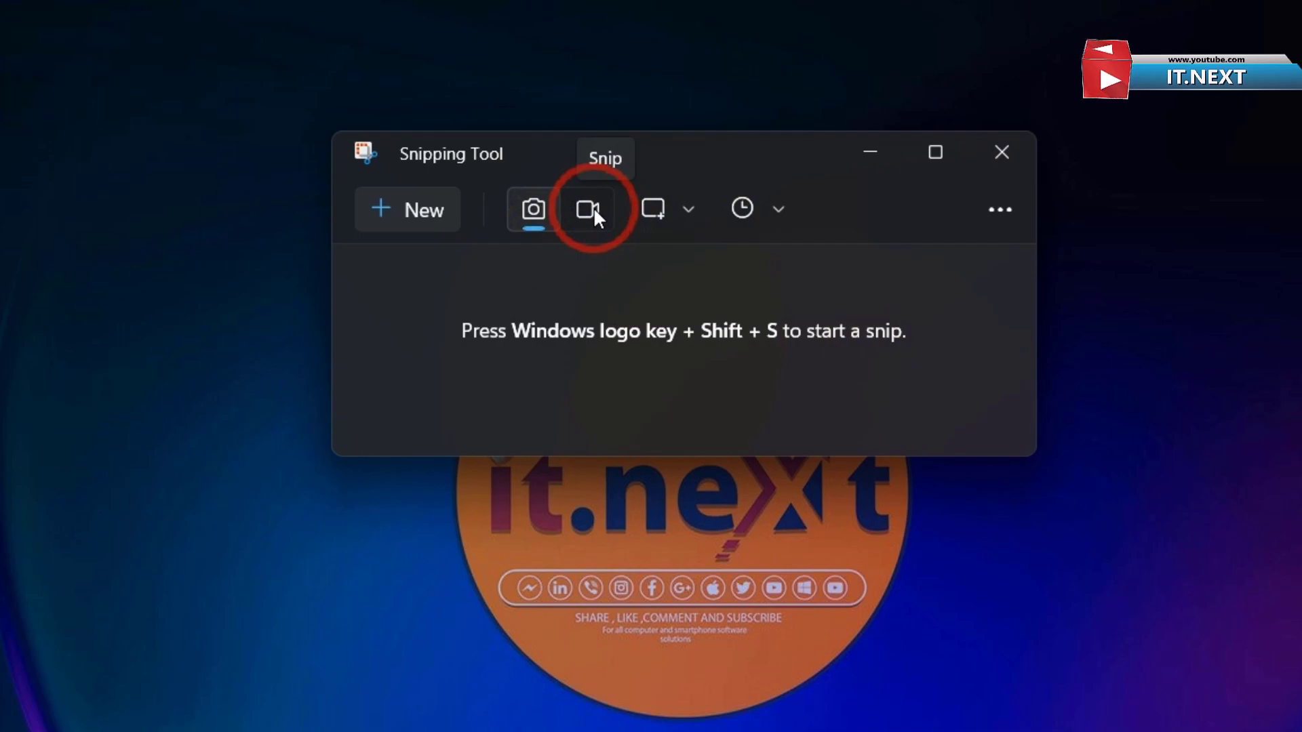
left_click(588, 208)
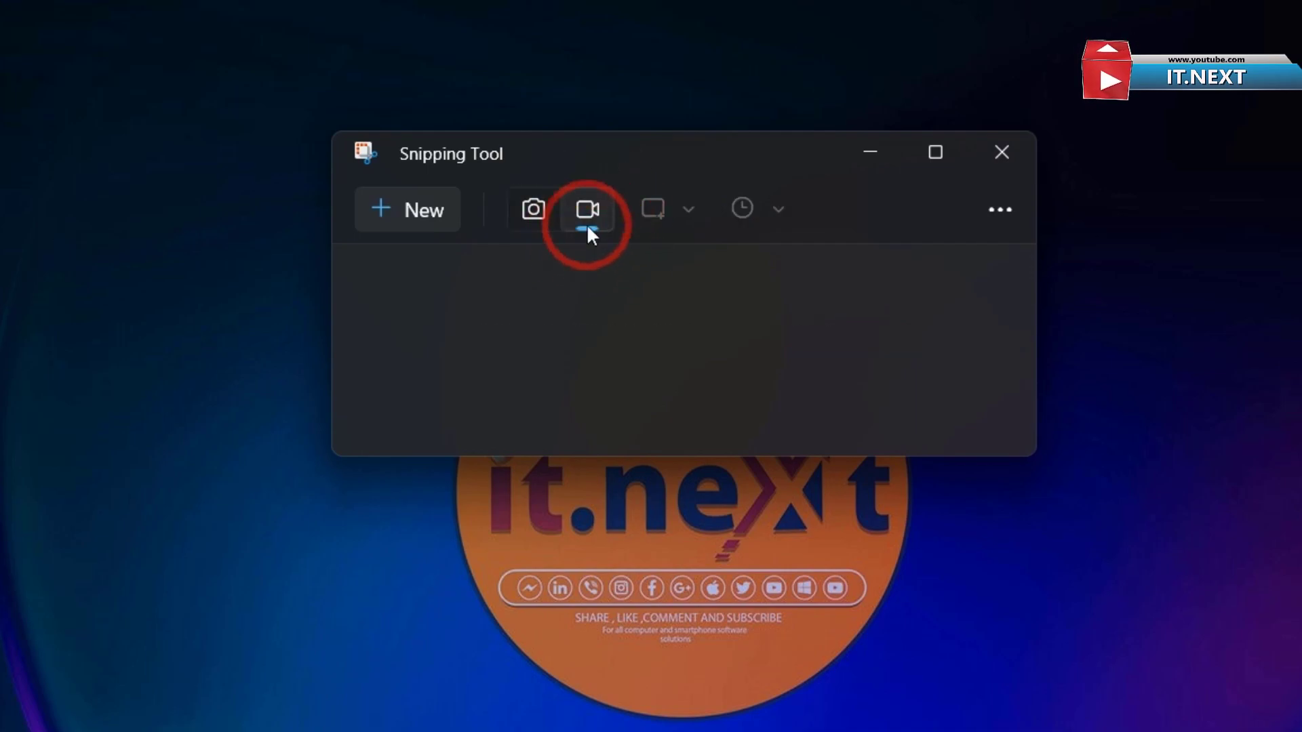
mouse_move(588, 208)
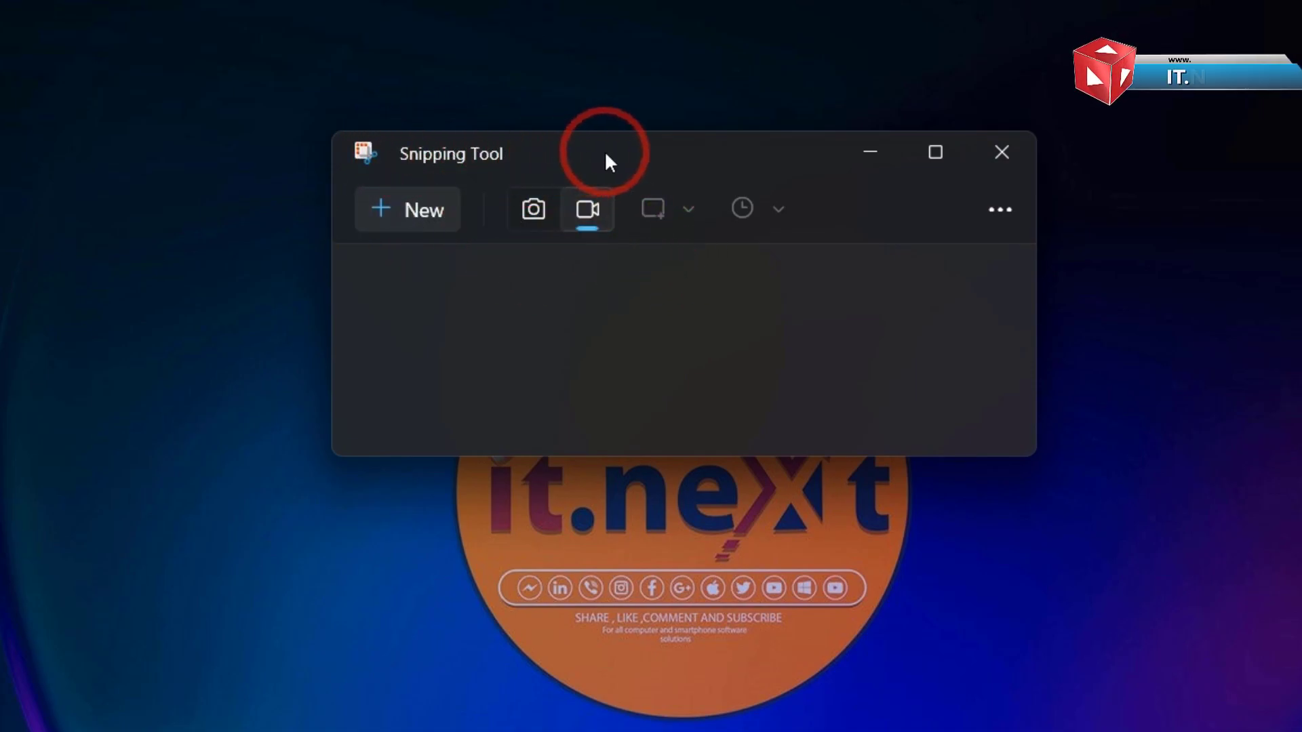
- Start a new snip and capture a rectangle around the it.next logo on the desktop
left_click(533, 208)
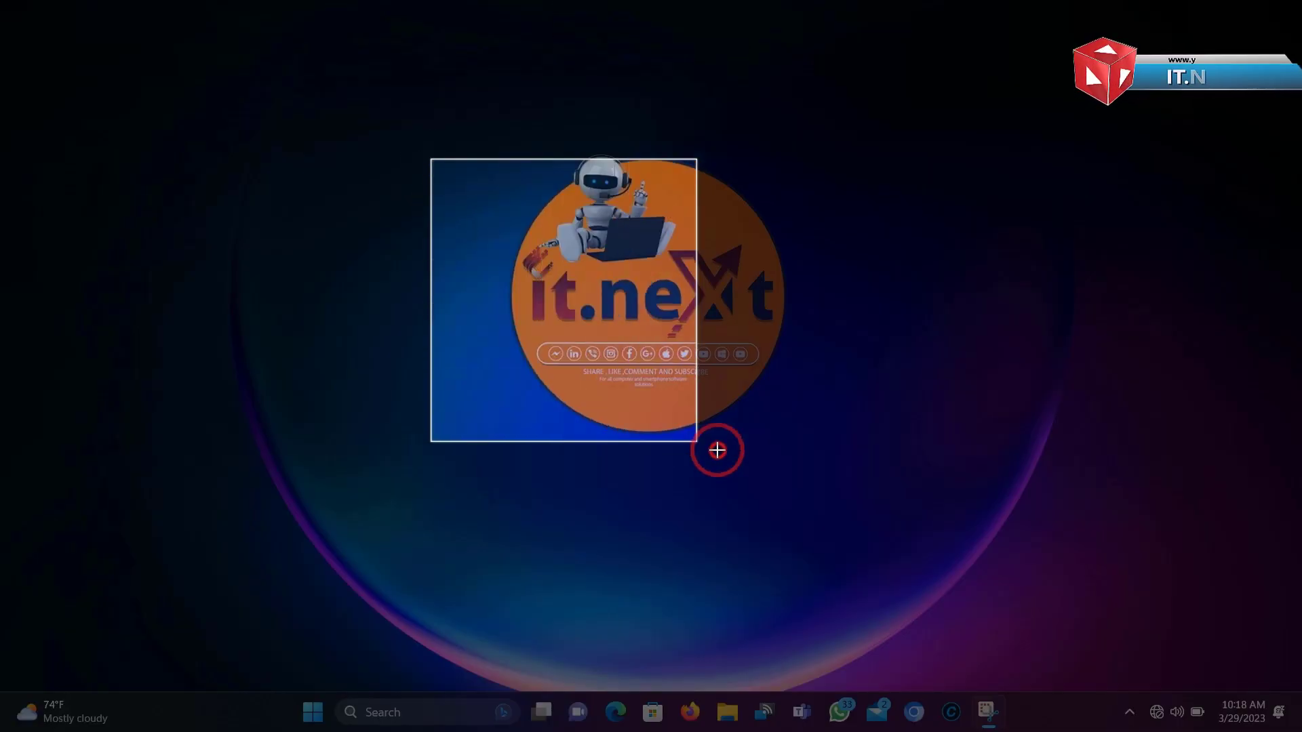
left_click_drag(717, 450, 848, 449)
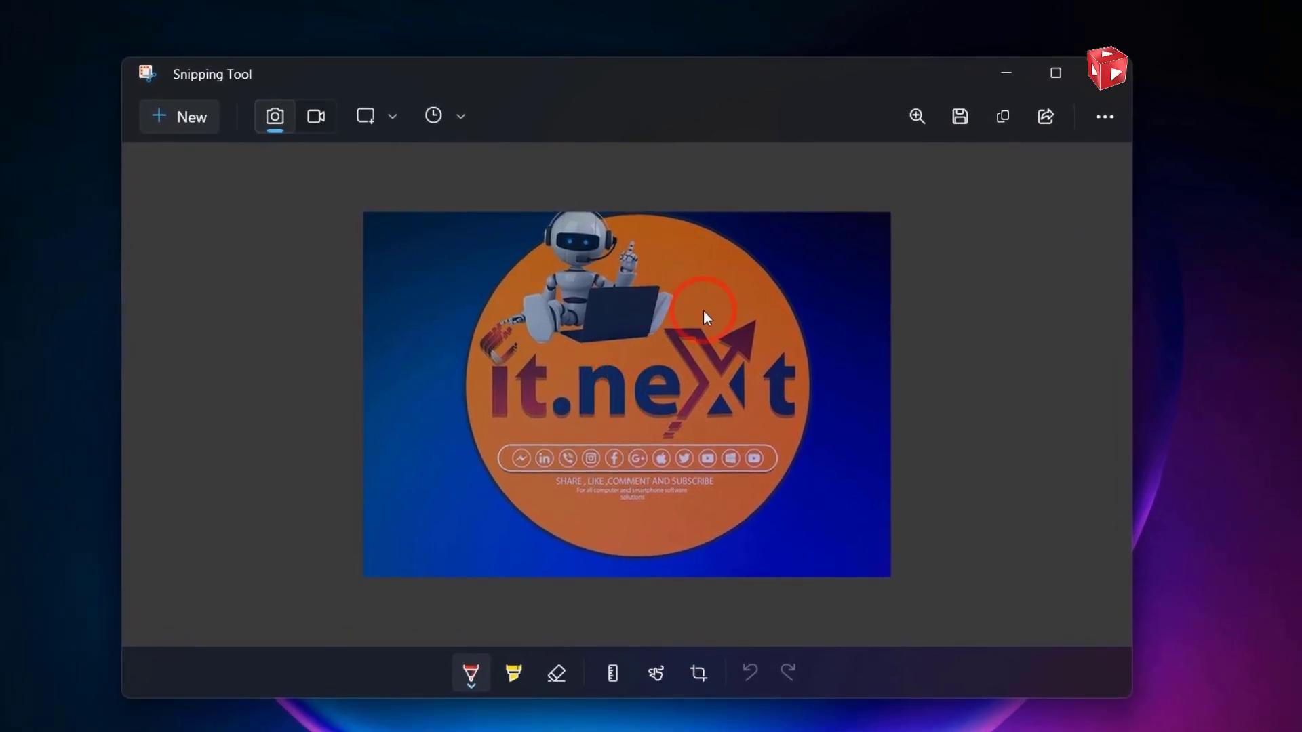
mouse_move(798, 177)
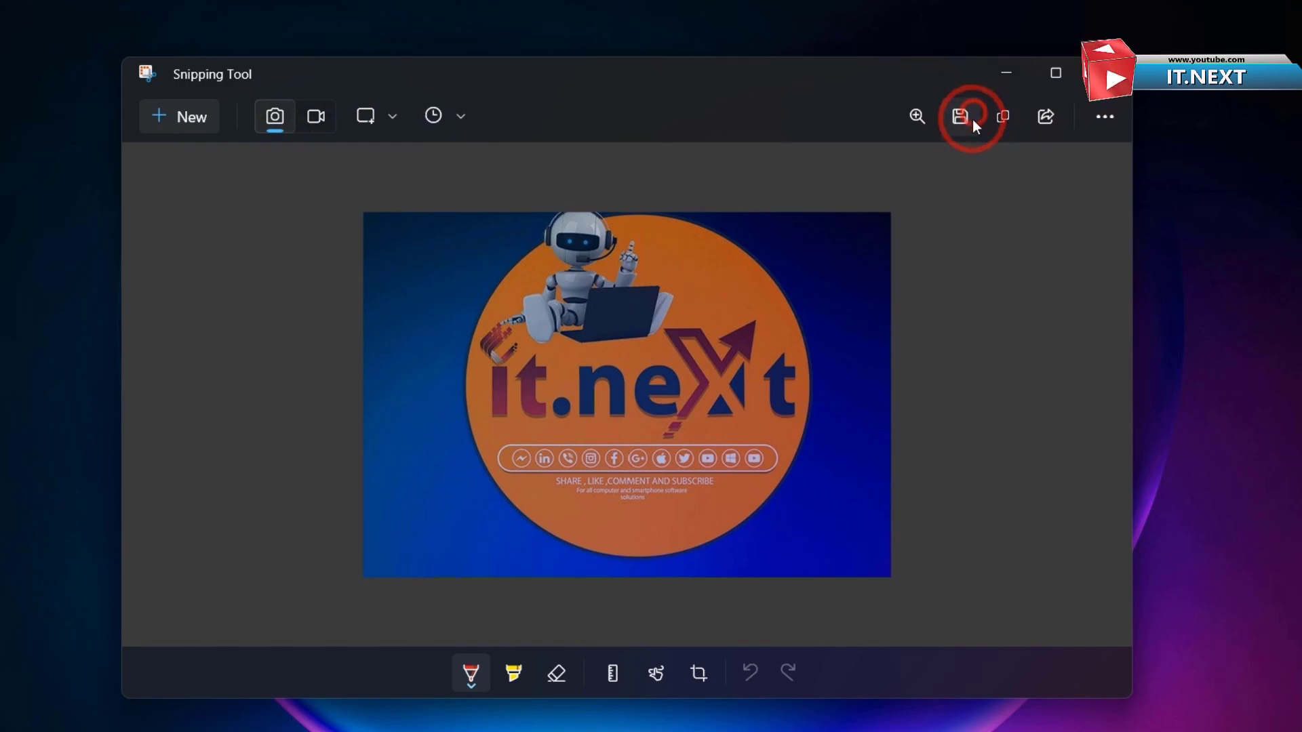
- Save the it.next logo snip as a JPG in the Pictures folder
left_click(960, 116)
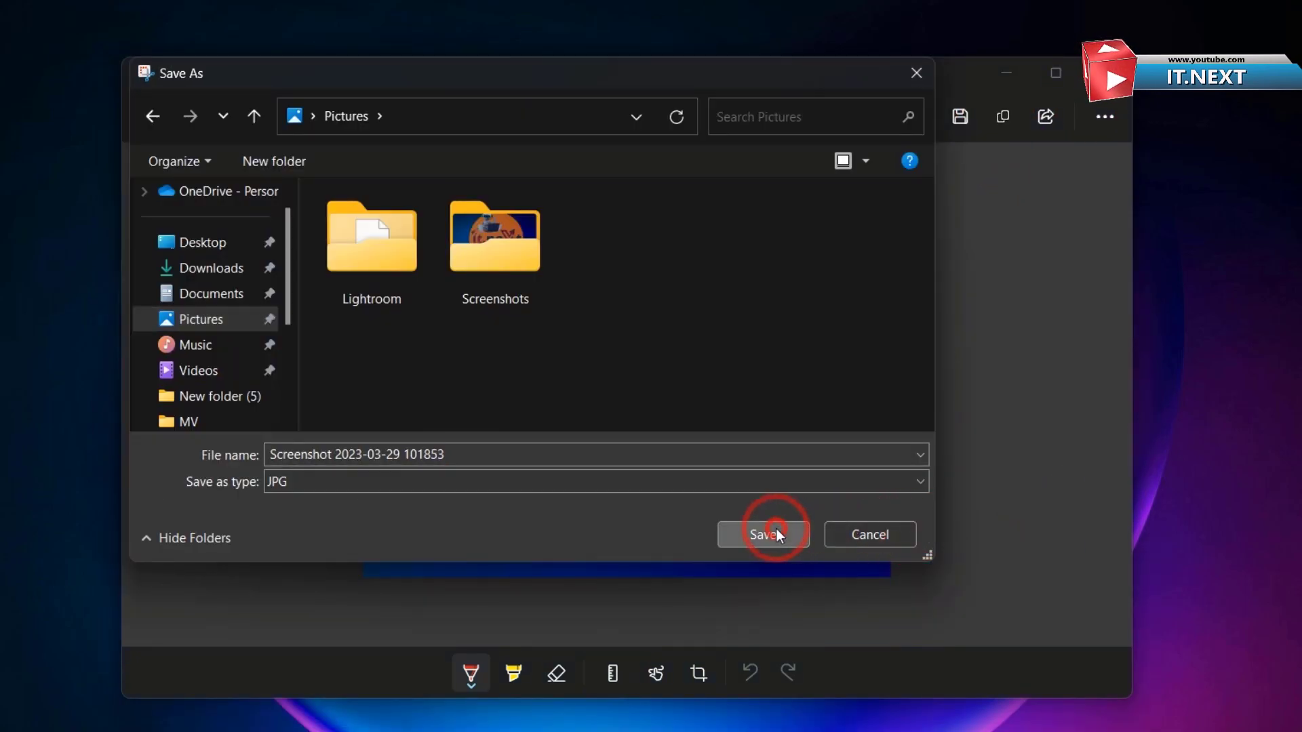
left_click(761, 533)
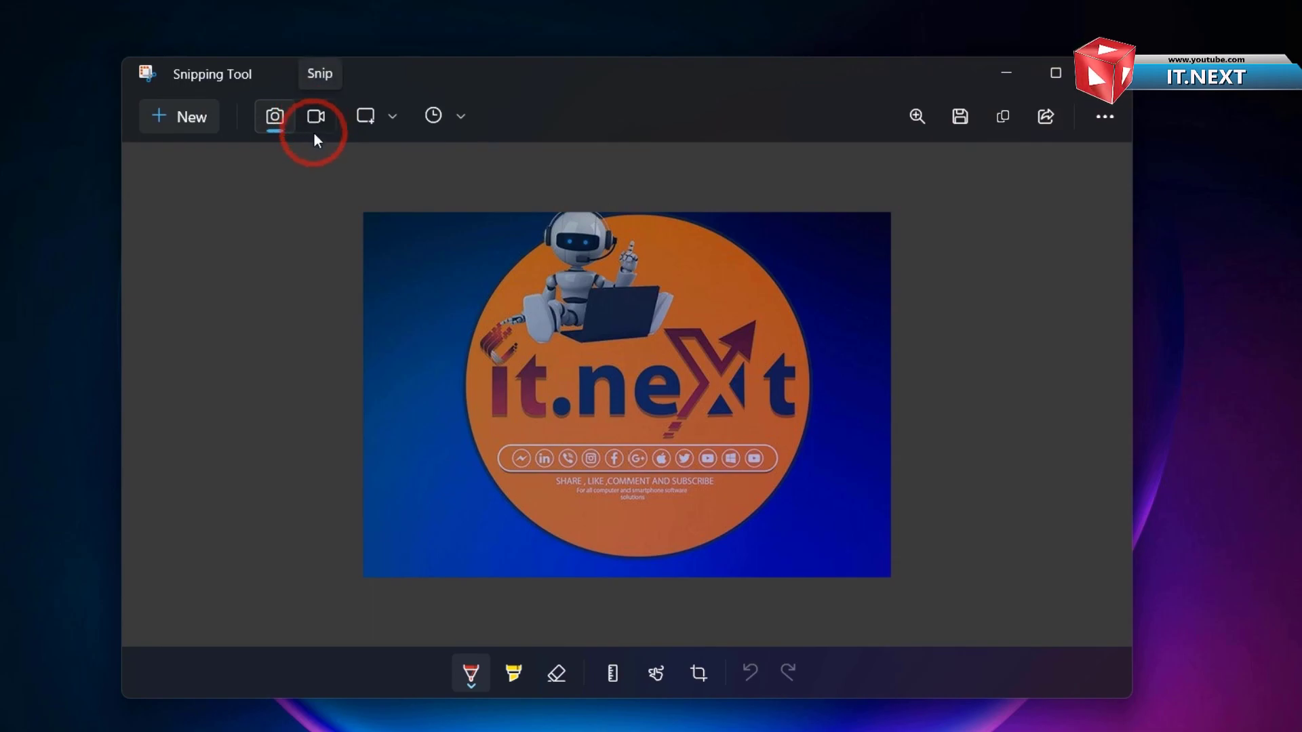
- Record the screen in video mode while opening and closing the Settings window
left_click(314, 115)
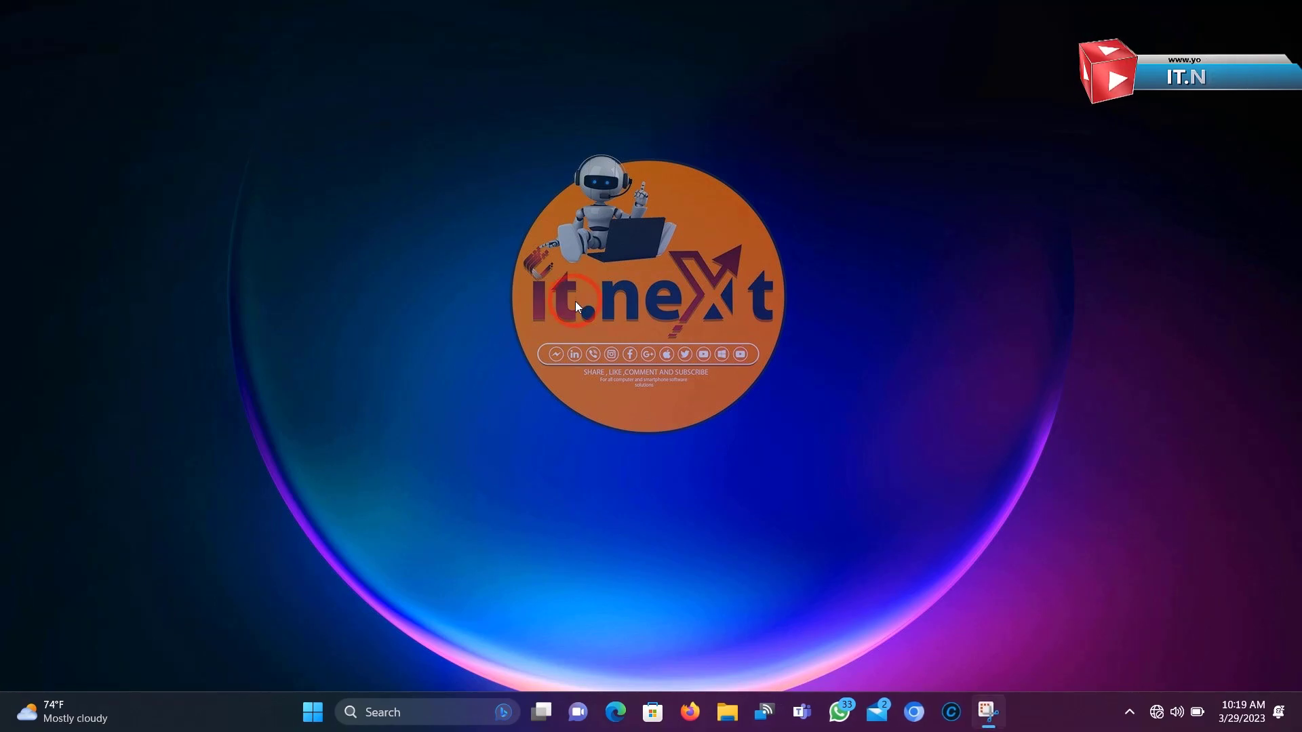
left_click(1005, 711)
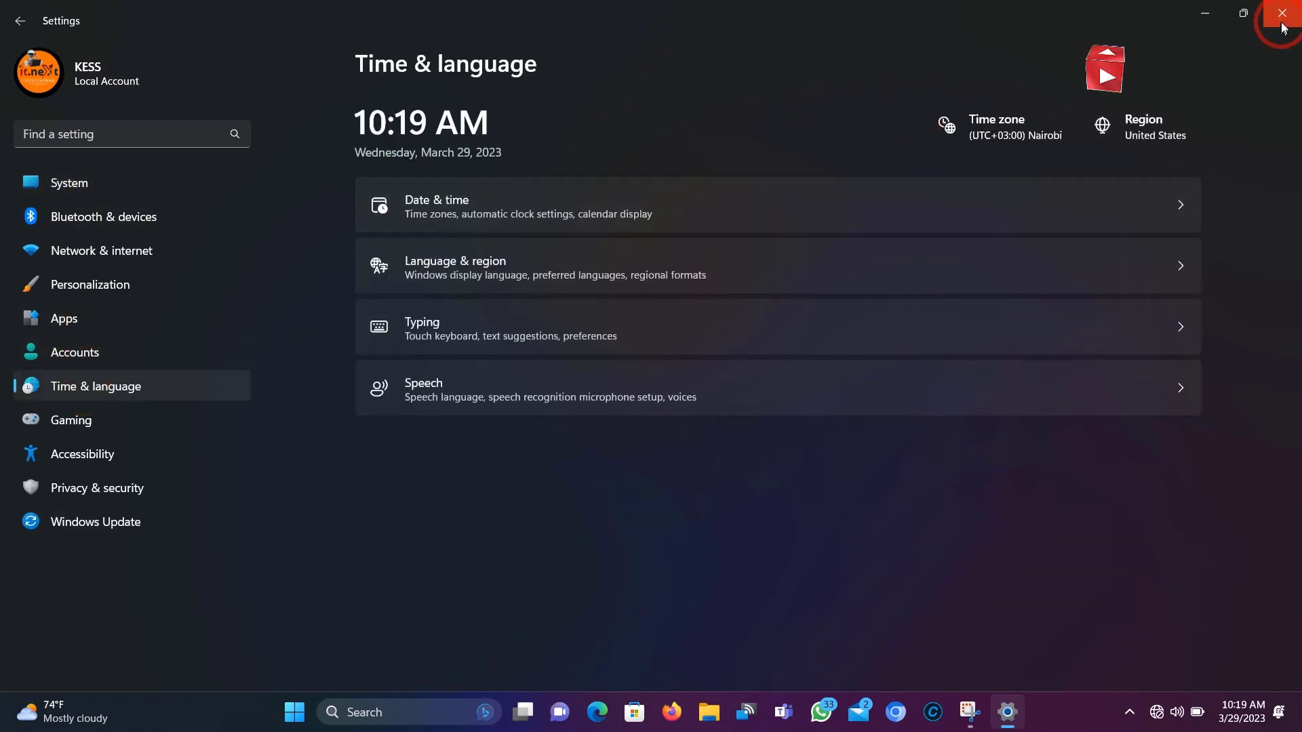
left_click(1281, 13)
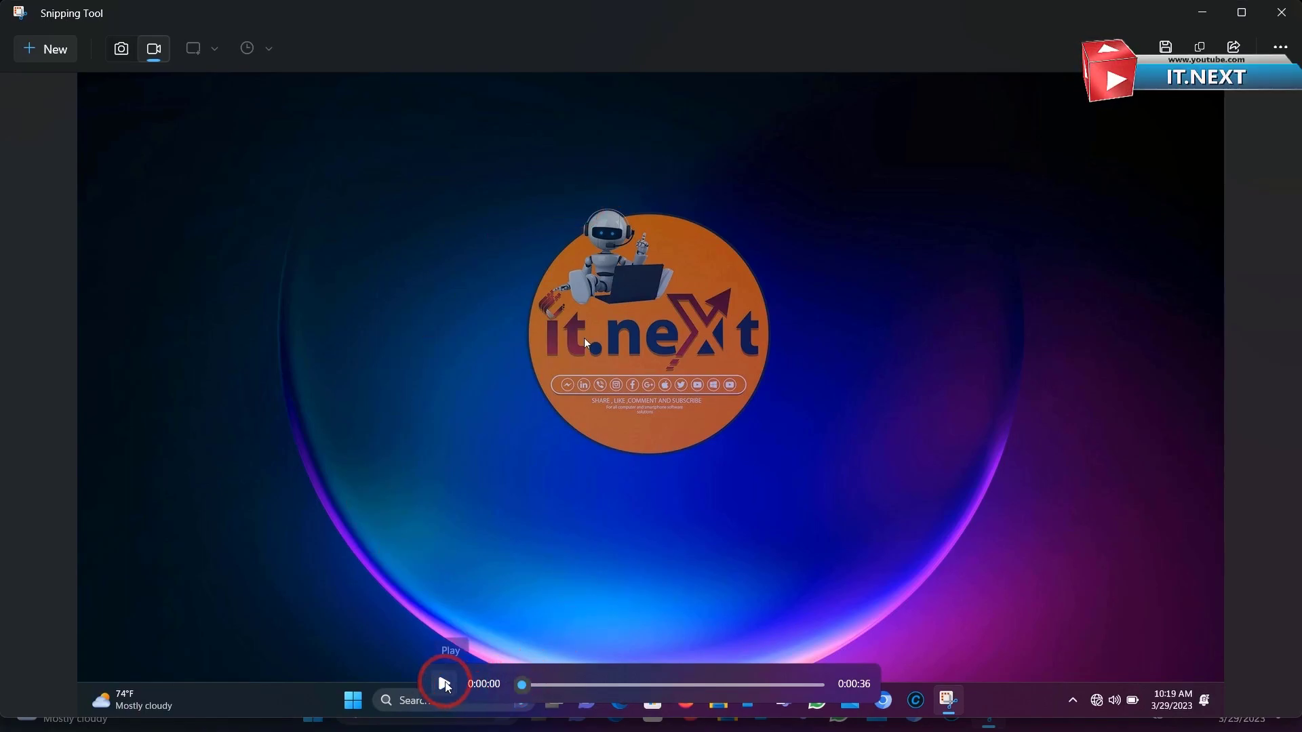
- Play the 36-second recording and skip ahead through its Settings pages on the timeline
left_click(443, 683)
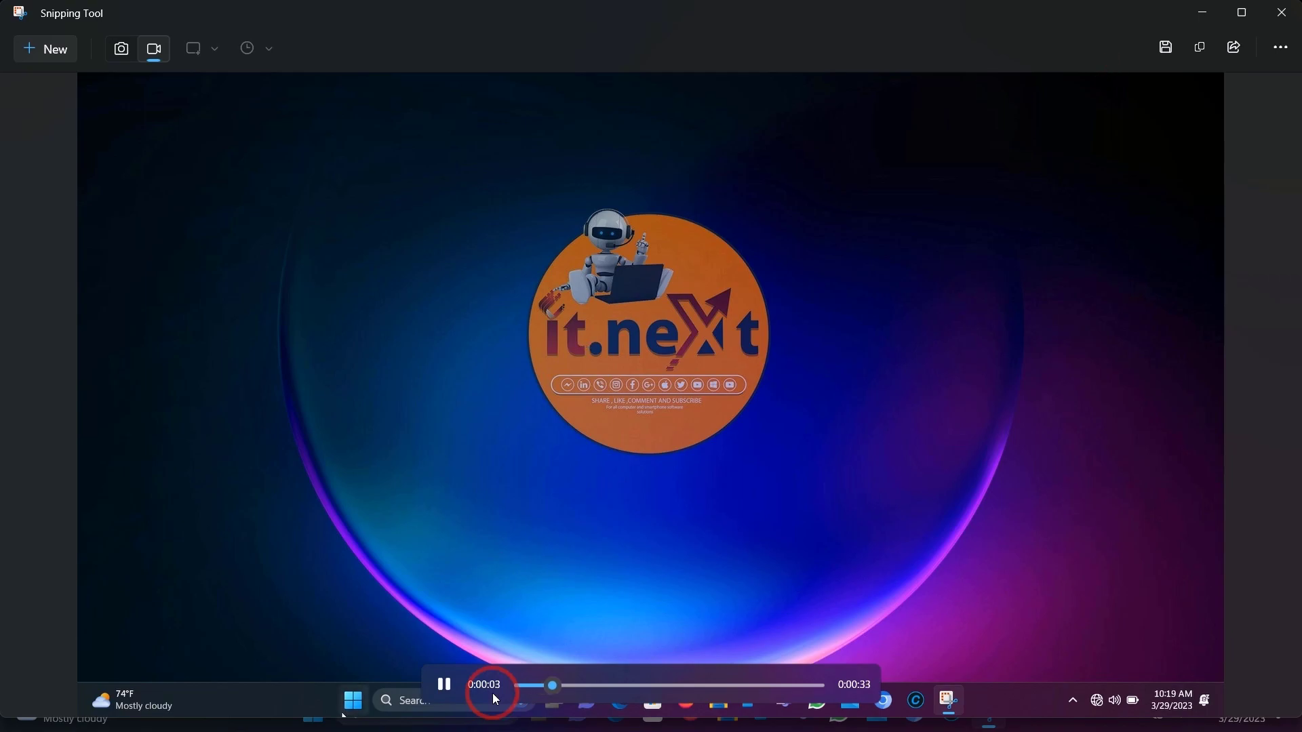
left_click(352, 700)
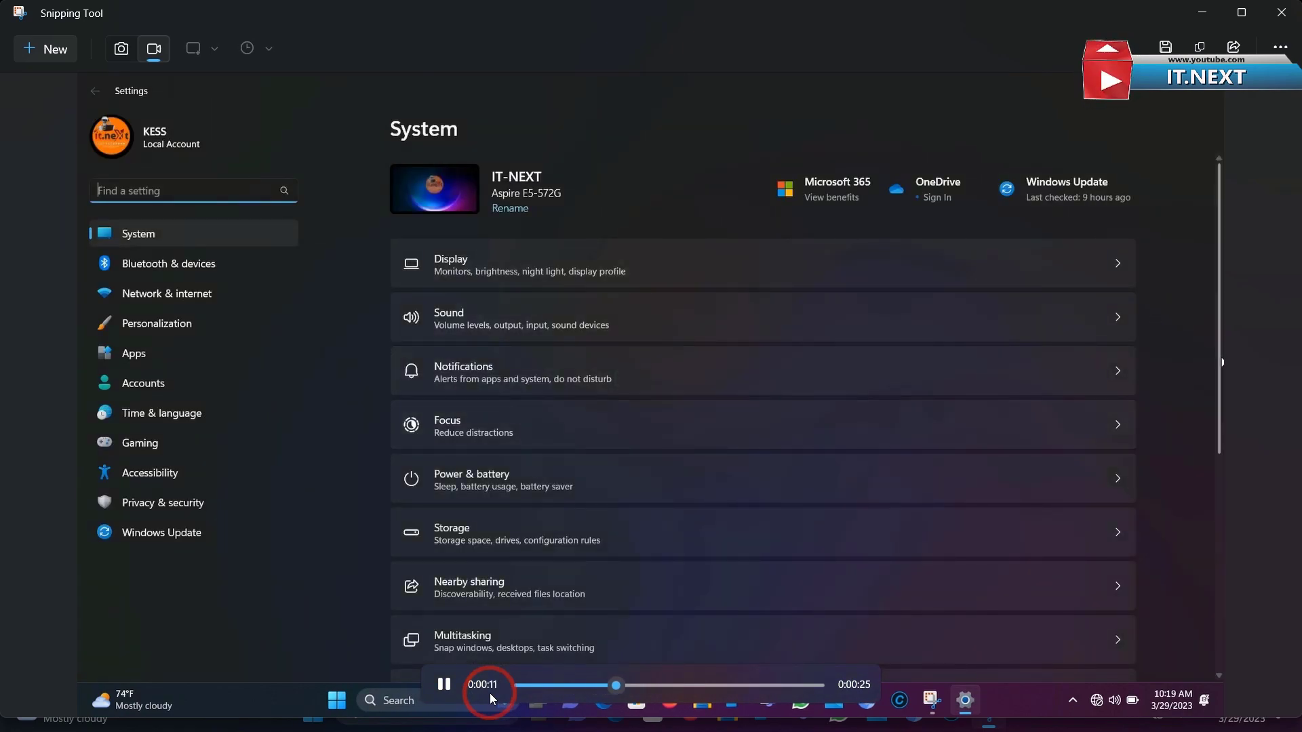
left_click(161, 532)
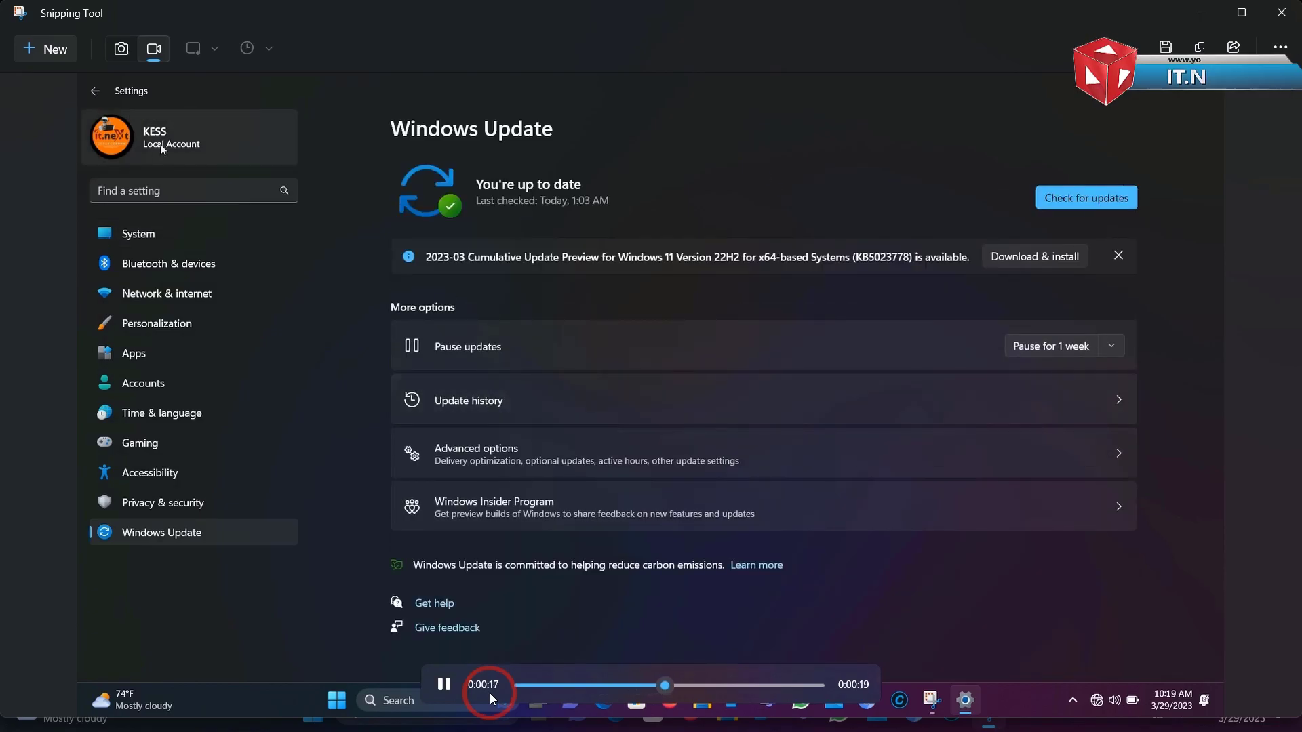
left_click(162, 413)
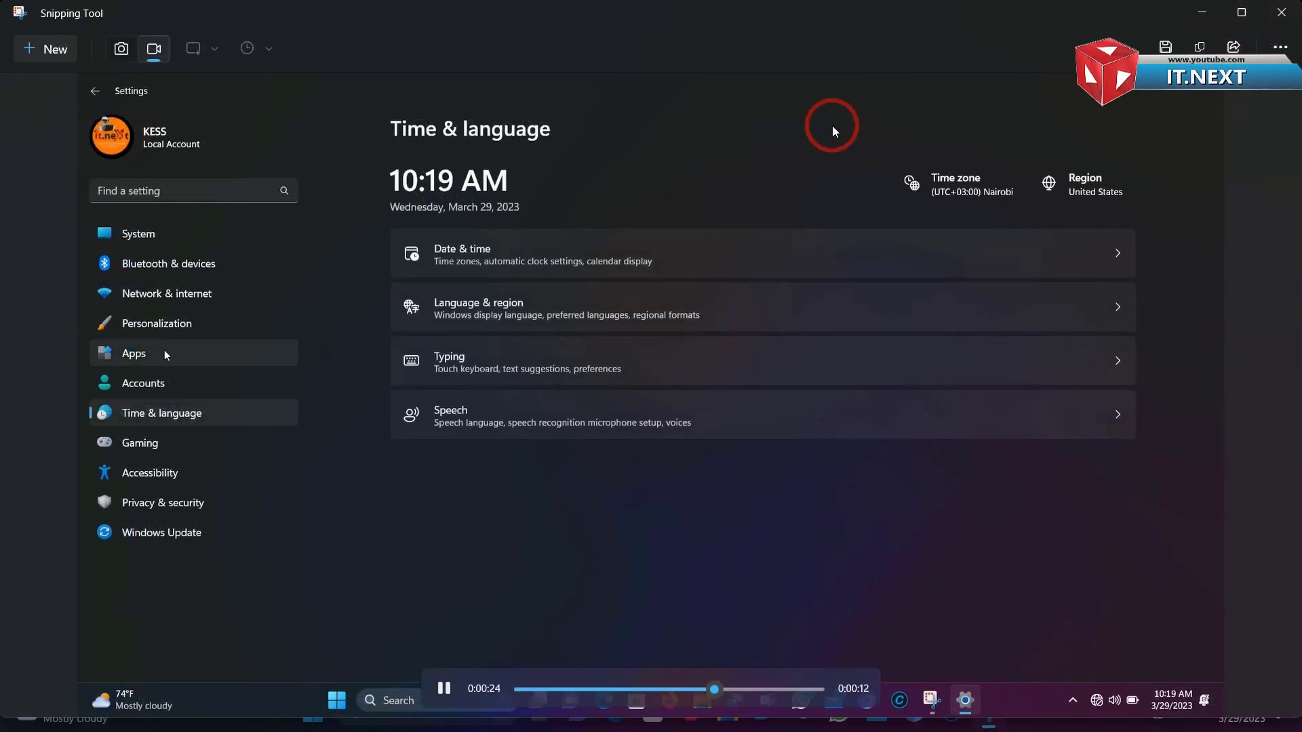